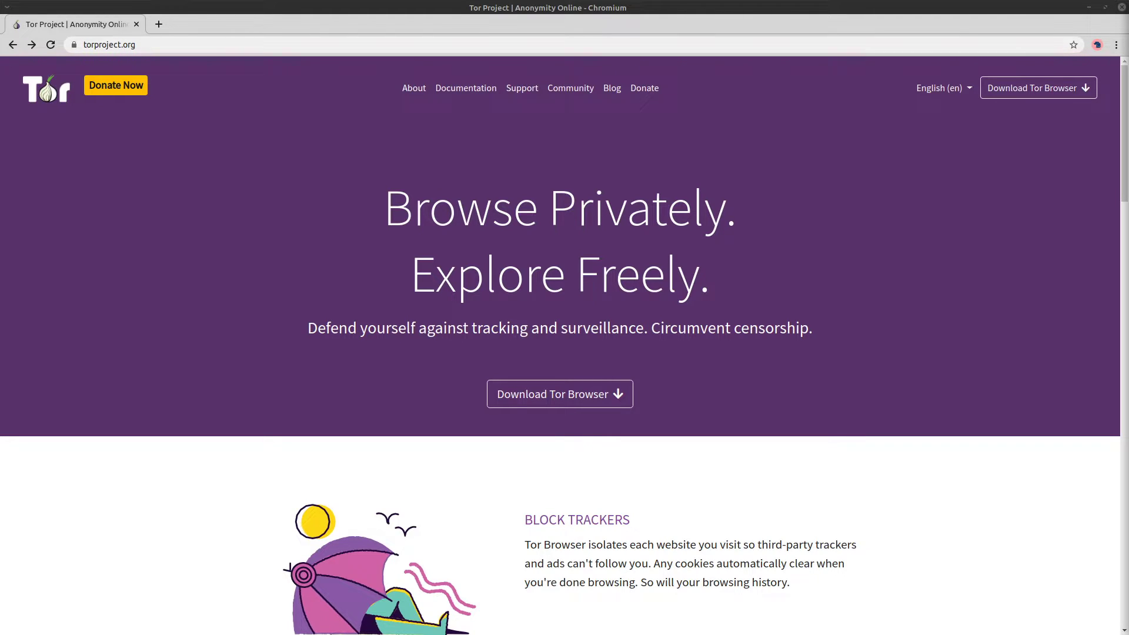
pyautogui.moveTo(559, 393)
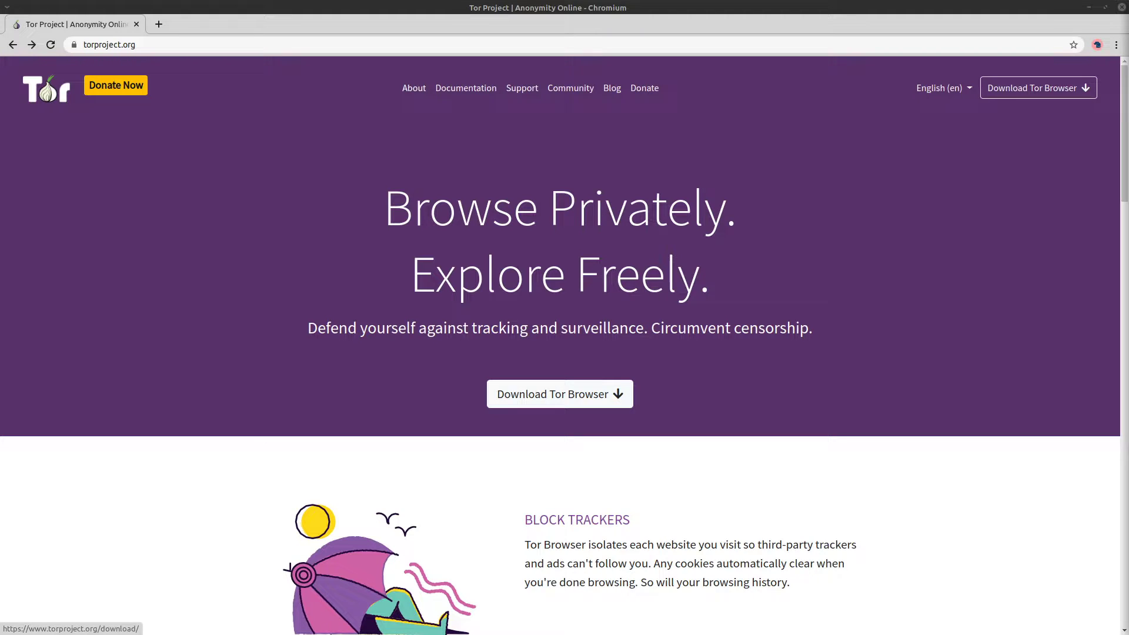
# Download the Linux Tor Browser package (tor-browser-linux64-9.0.7) from torproject.org.
pyautogui.click(559, 394)
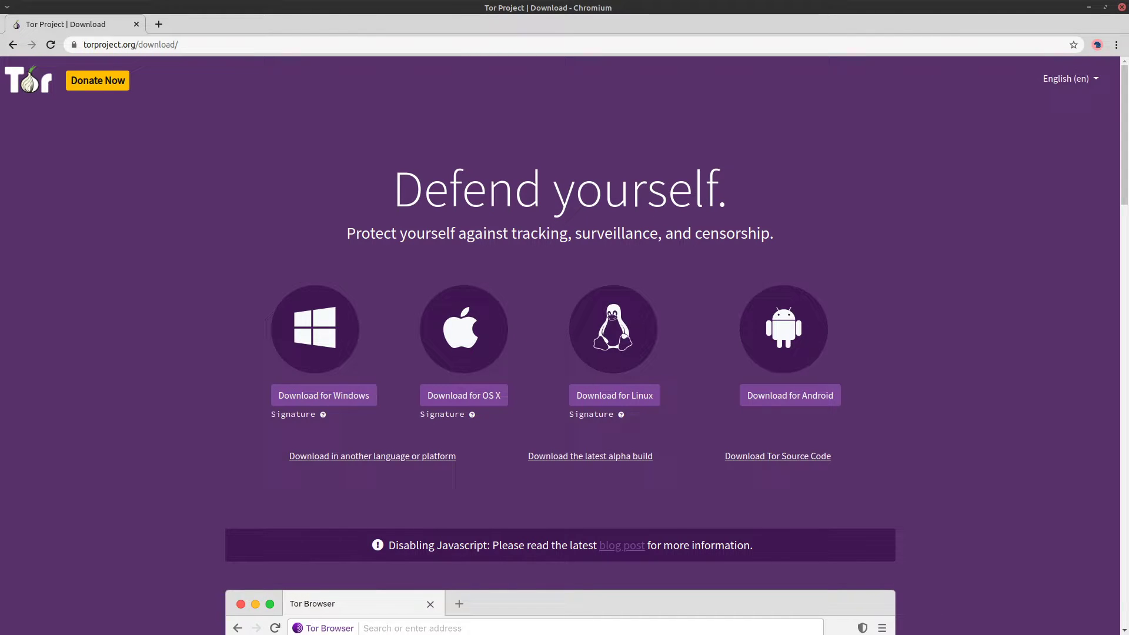
pyautogui.moveTo(613, 394)
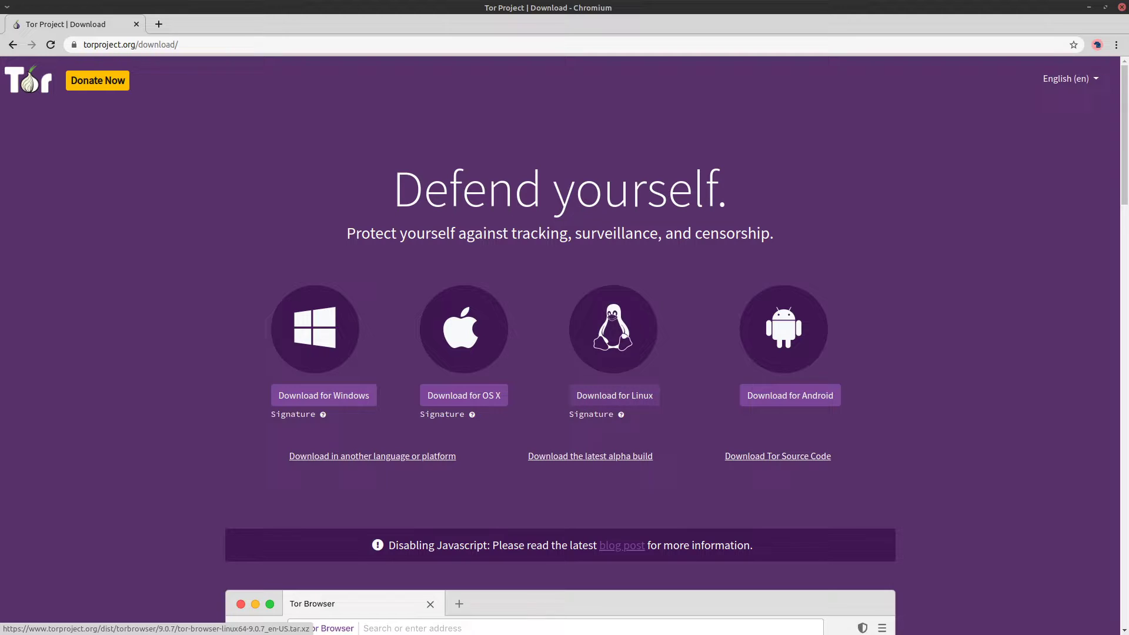
pyautogui.click(614, 394)
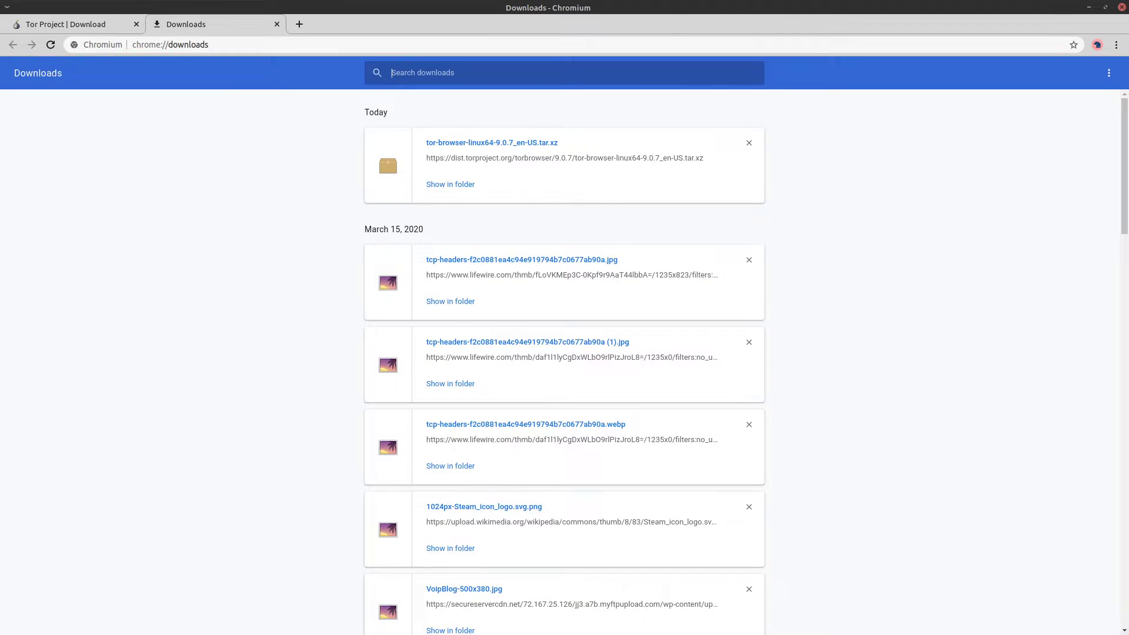
pyautogui.moveTo(491, 141)
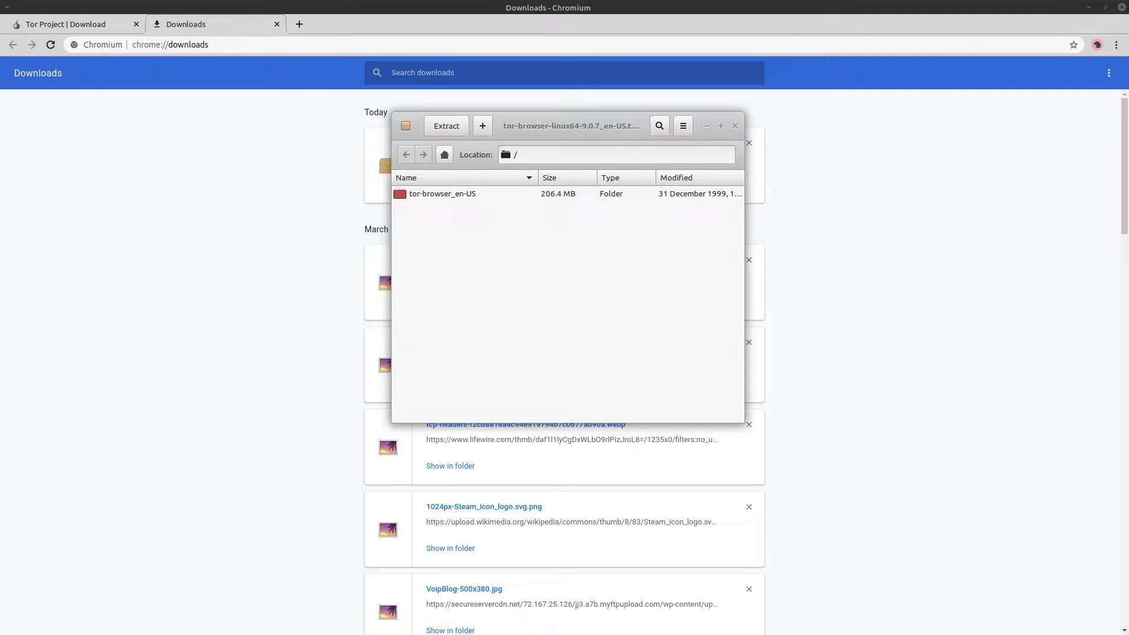
# Select the tor-browser_en-US folder and bring up its Extract dialog.
pyautogui.click(443, 193)
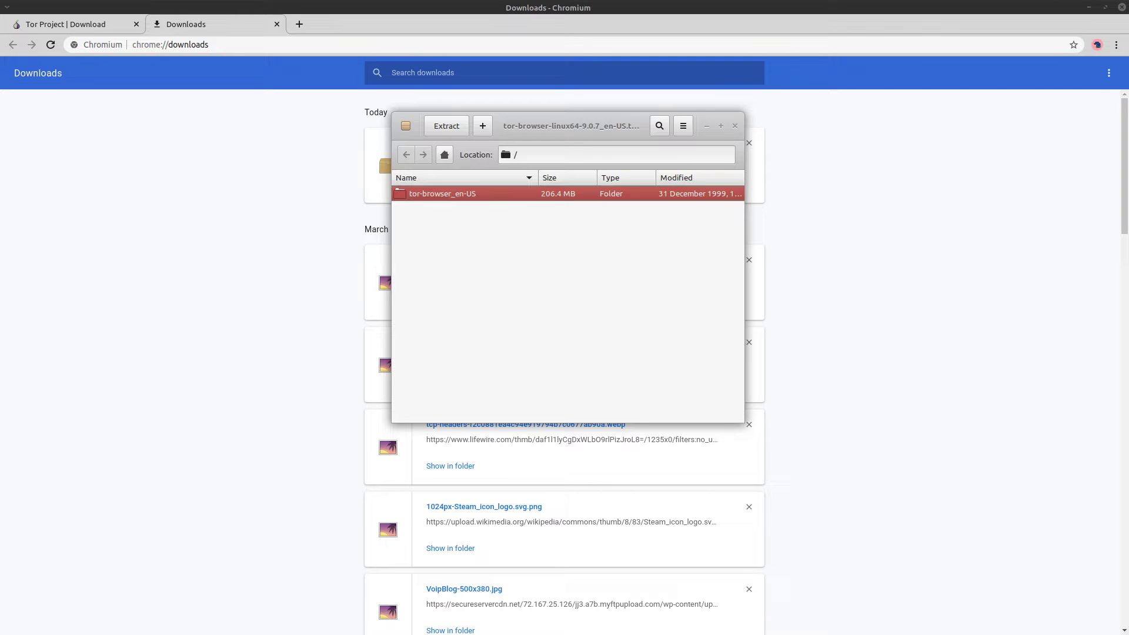
pyautogui.doubleClick(442, 193)
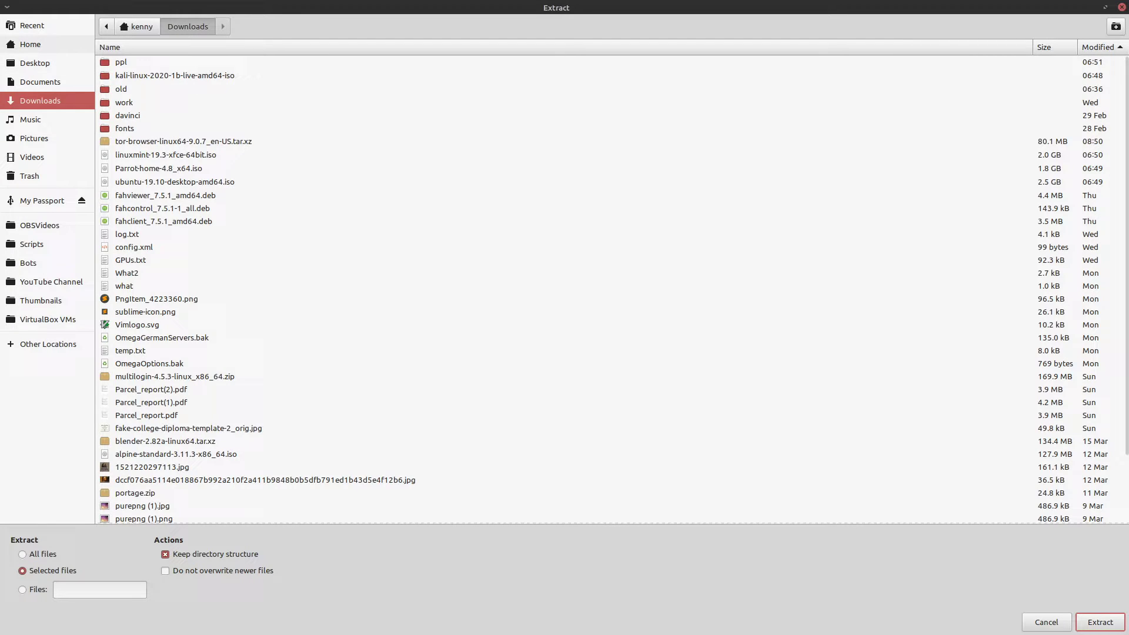
# Create a TOR folder in the home directory and extract tor-browser_en-US into it.
pyautogui.click(1116, 27)
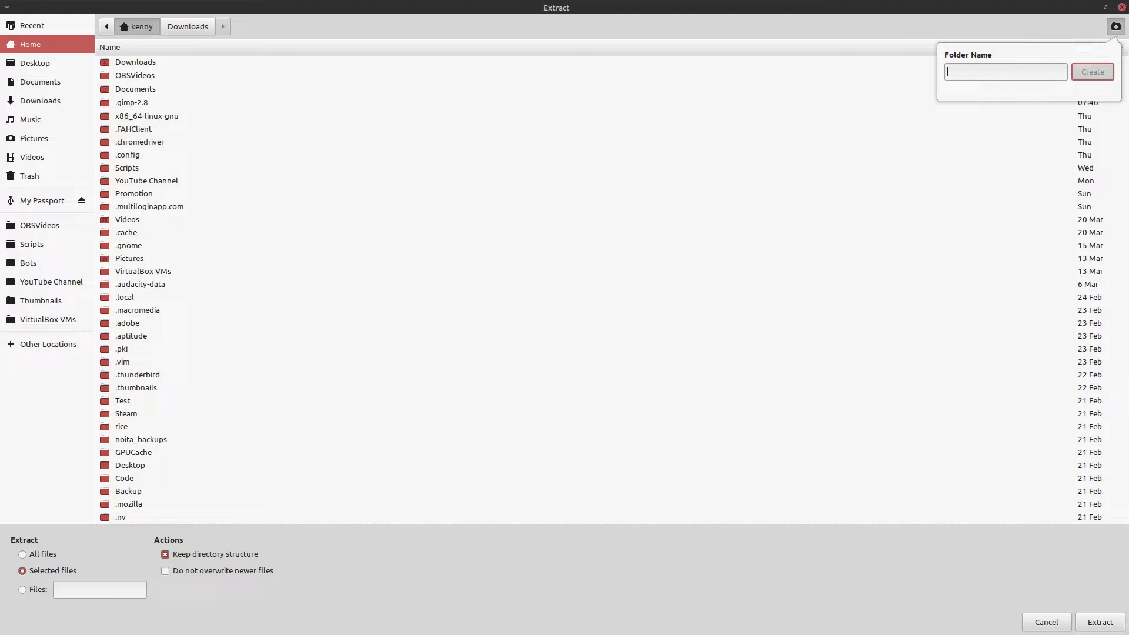
pyautogui.write('TOR')
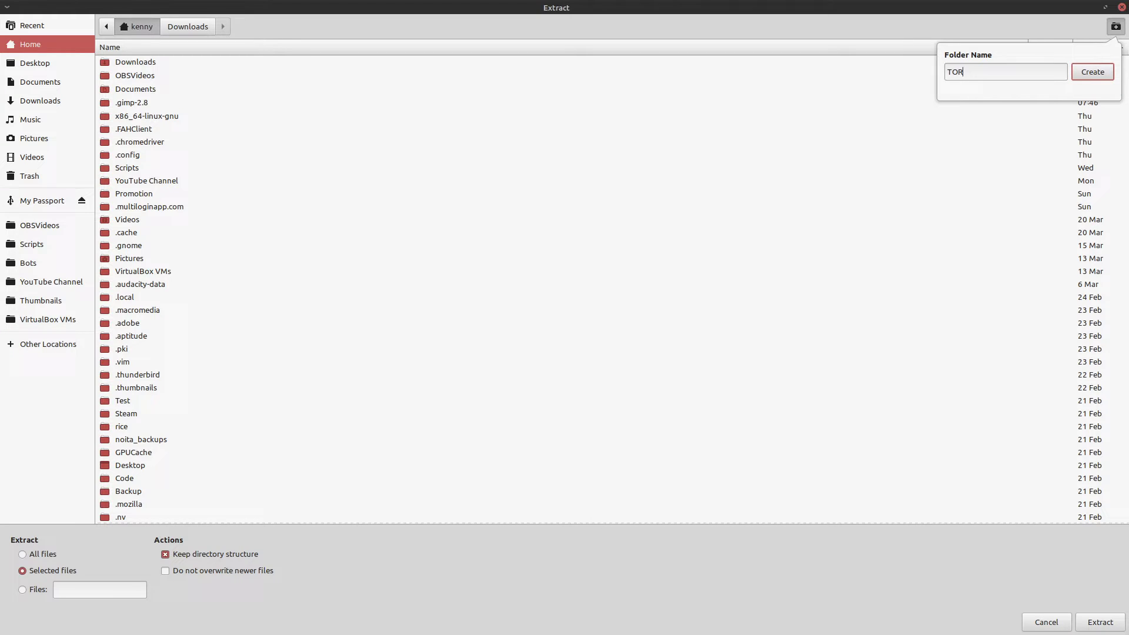
pyautogui.click(1091, 71)
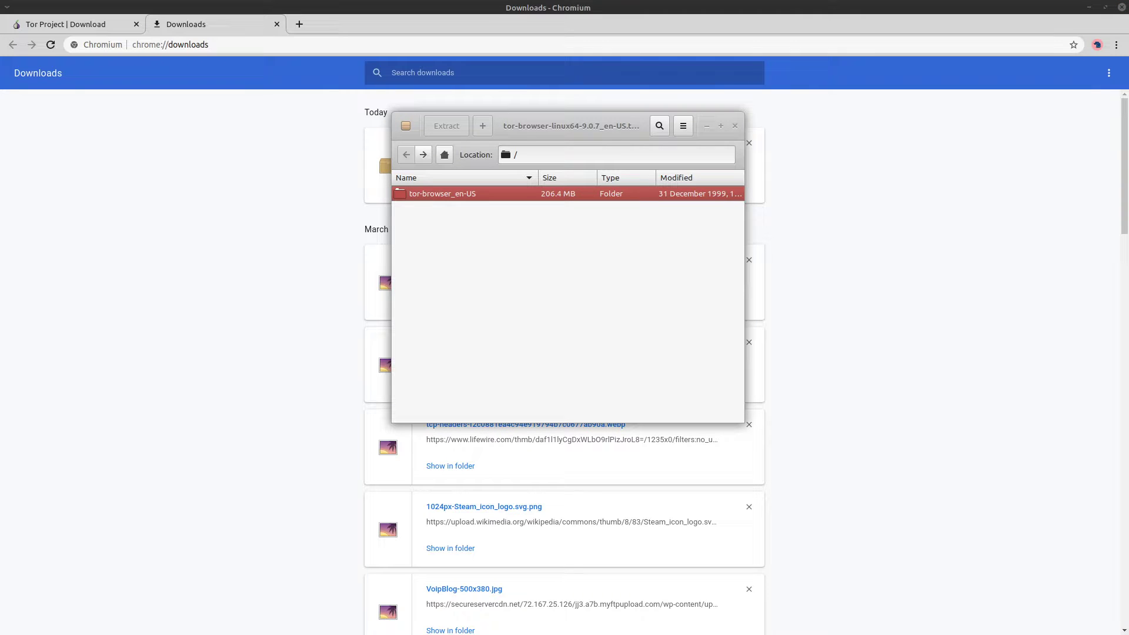
pyautogui.click(446, 125)
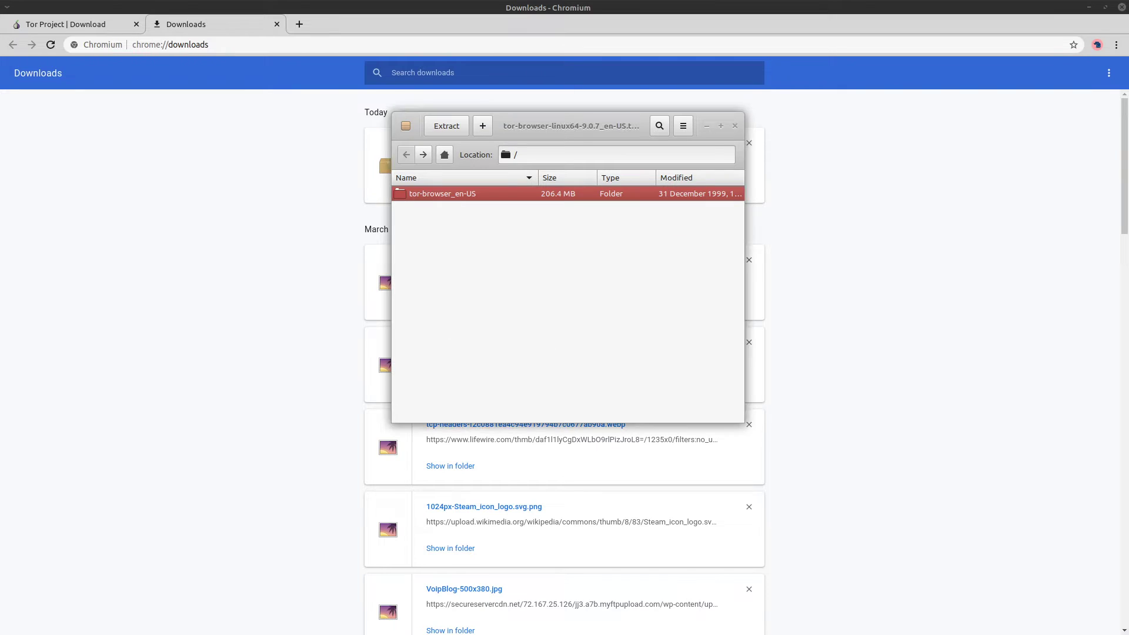
# Confirm the completed extraction and show the extracted files inside TOR.
pyautogui.click(445, 125)
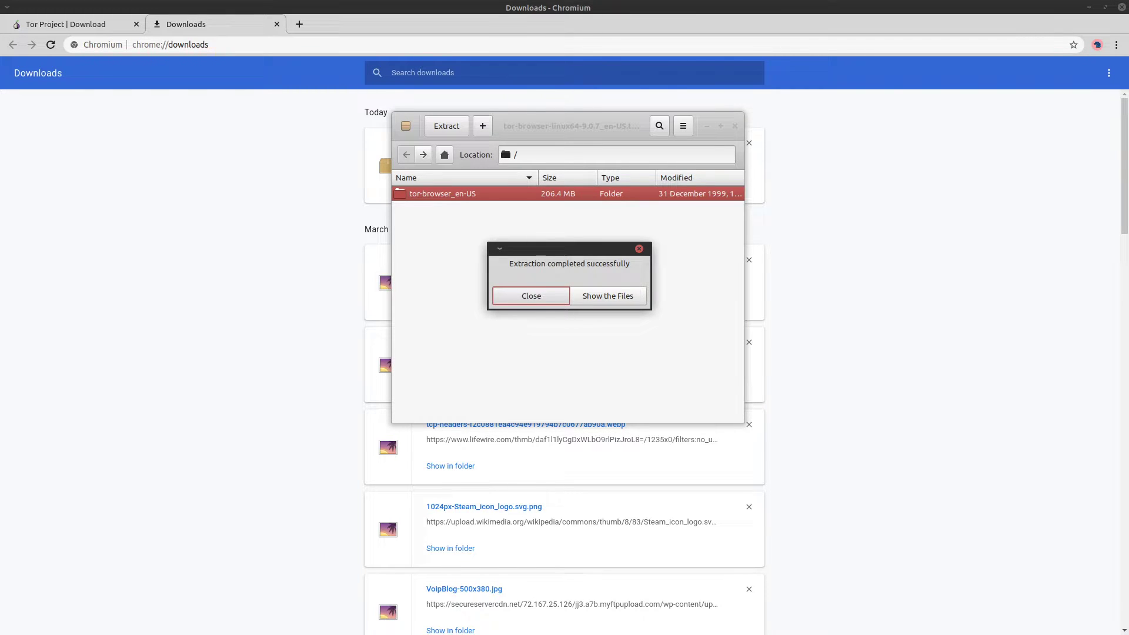
pyautogui.click(607, 295)
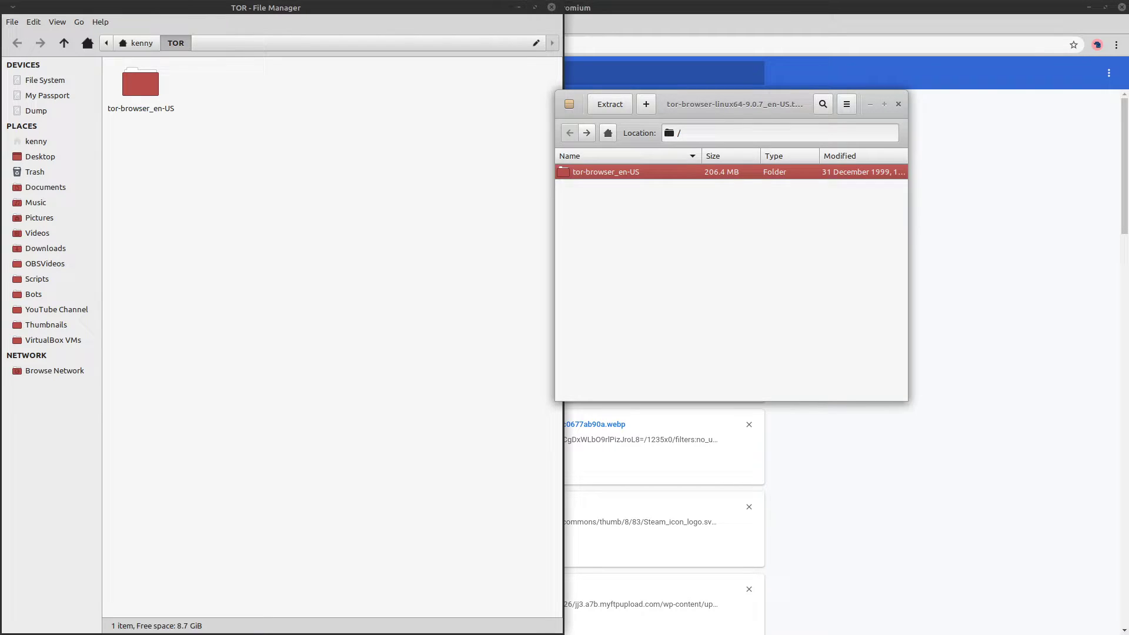
# Close Archive Manager, open tor-browser_en-US, and launch the Tor Browser launcher.
pyautogui.click(898, 103)
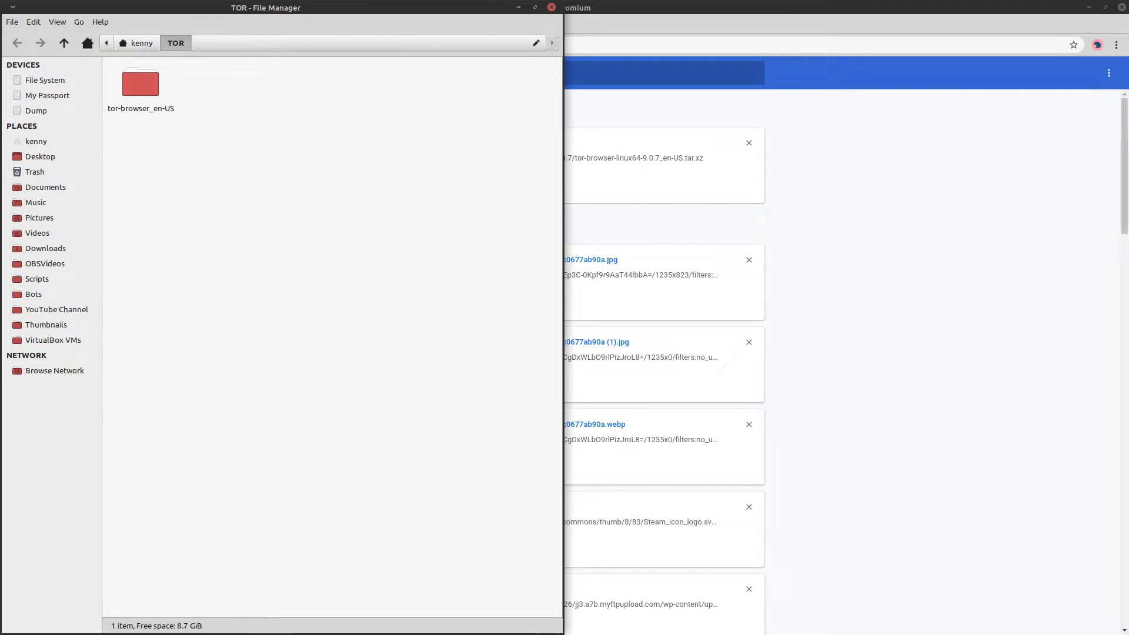
pyautogui.doubleClick(139, 81)
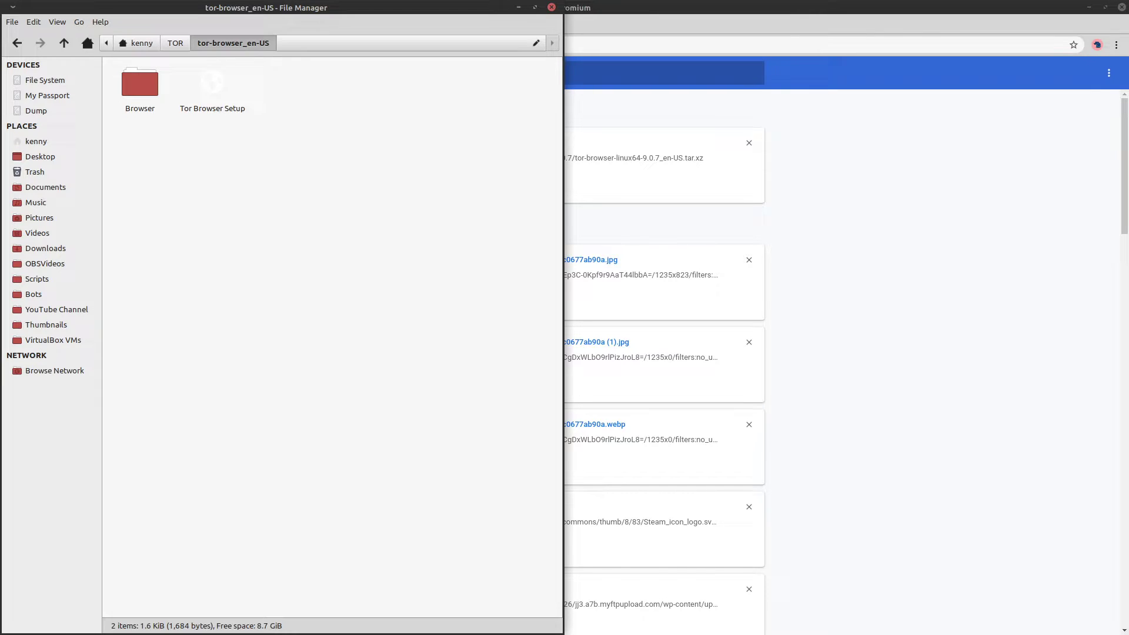
pyautogui.click(211, 81)
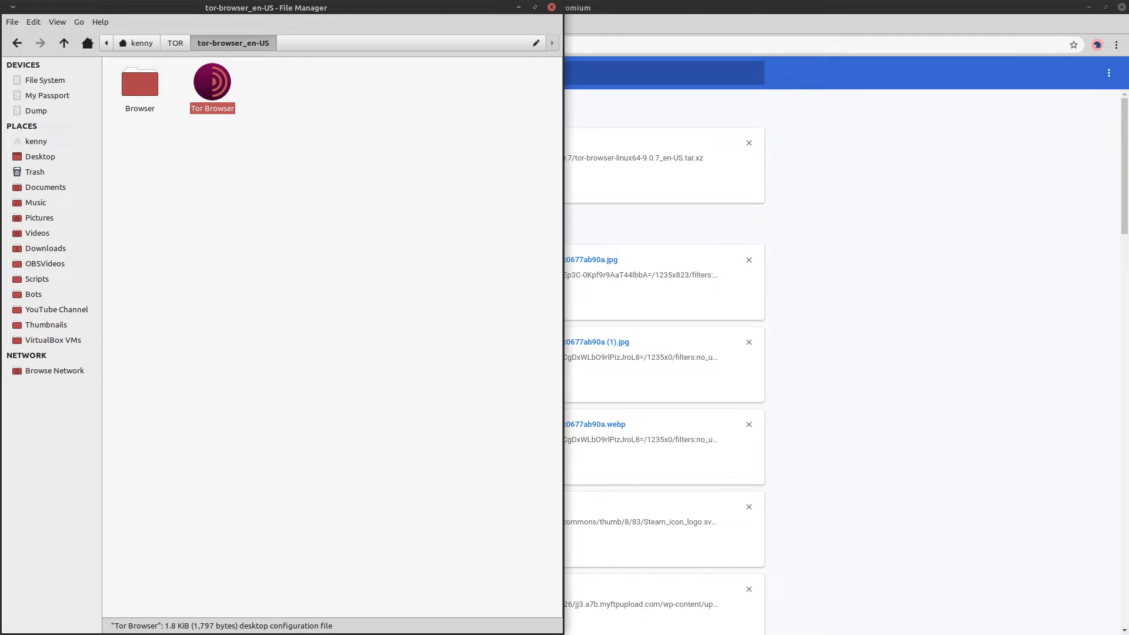
pyautogui.doubleClick(212, 79)
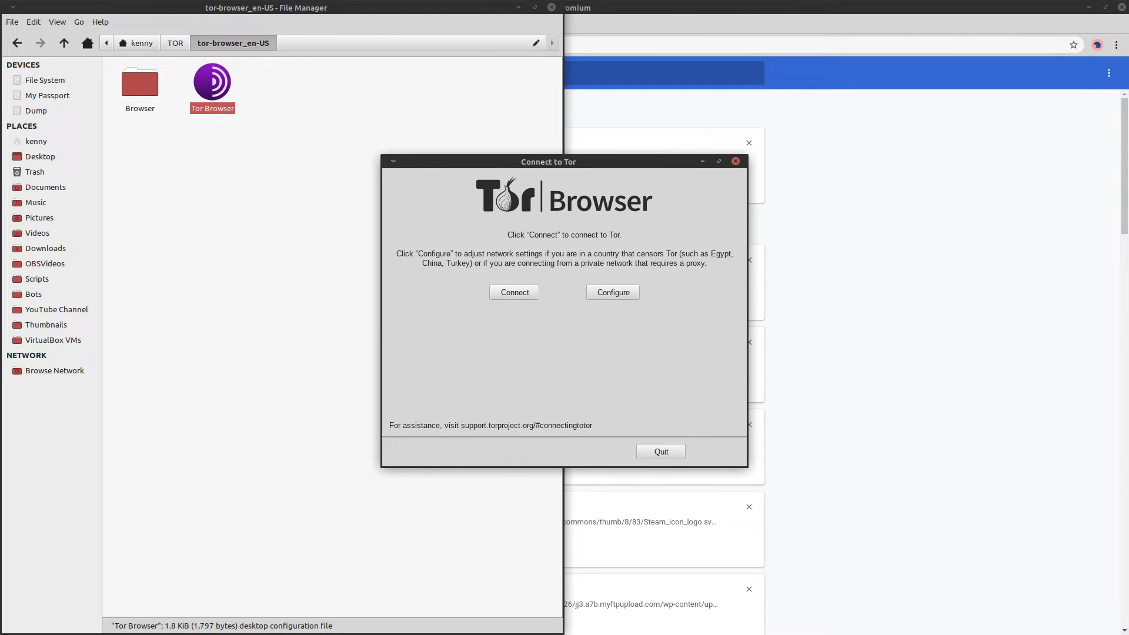
# Reposition the Connect to Tor window and connect to the Tor network.
pyautogui.moveTo(548, 161); pyautogui.dragTo(747, 63)
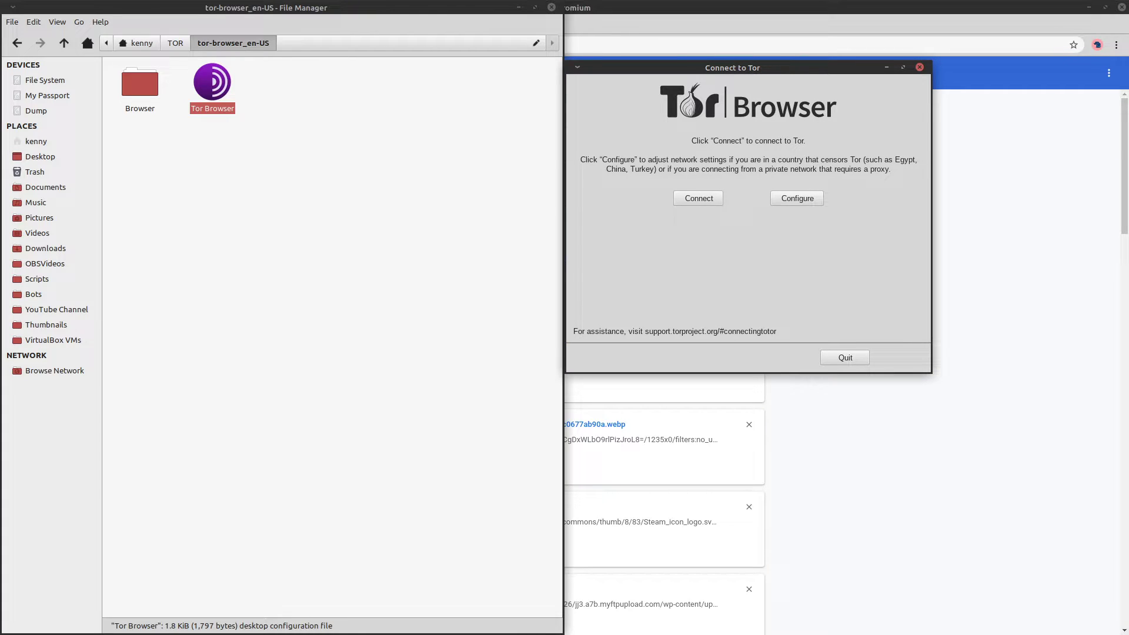
pyautogui.moveTo(732, 68); pyautogui.dragTo(427, 112)
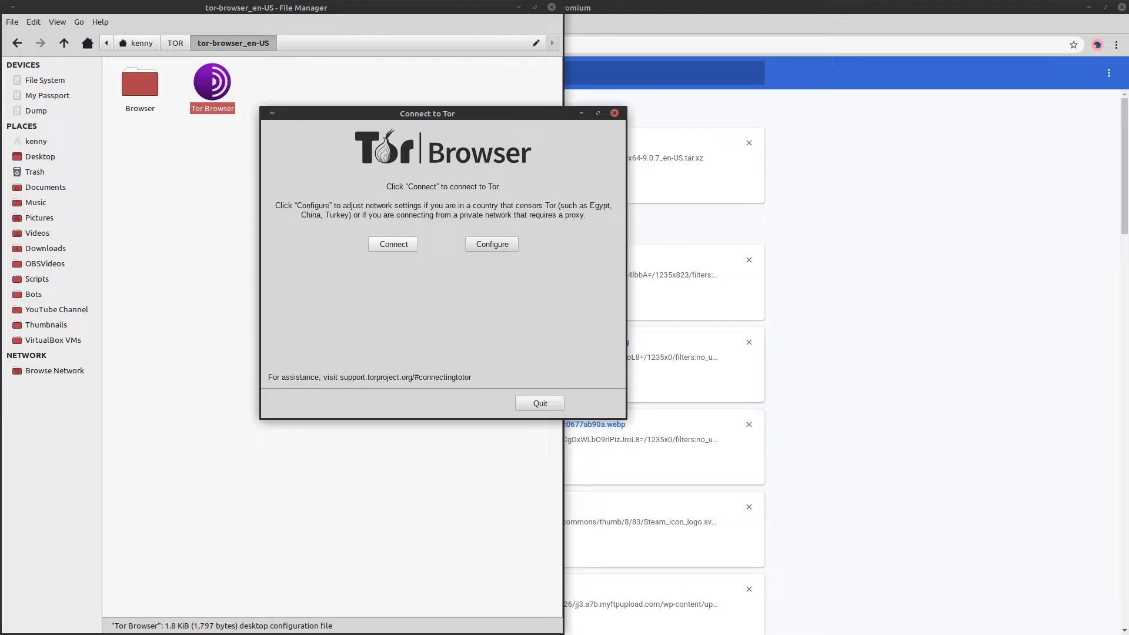
pyautogui.click(394, 244)
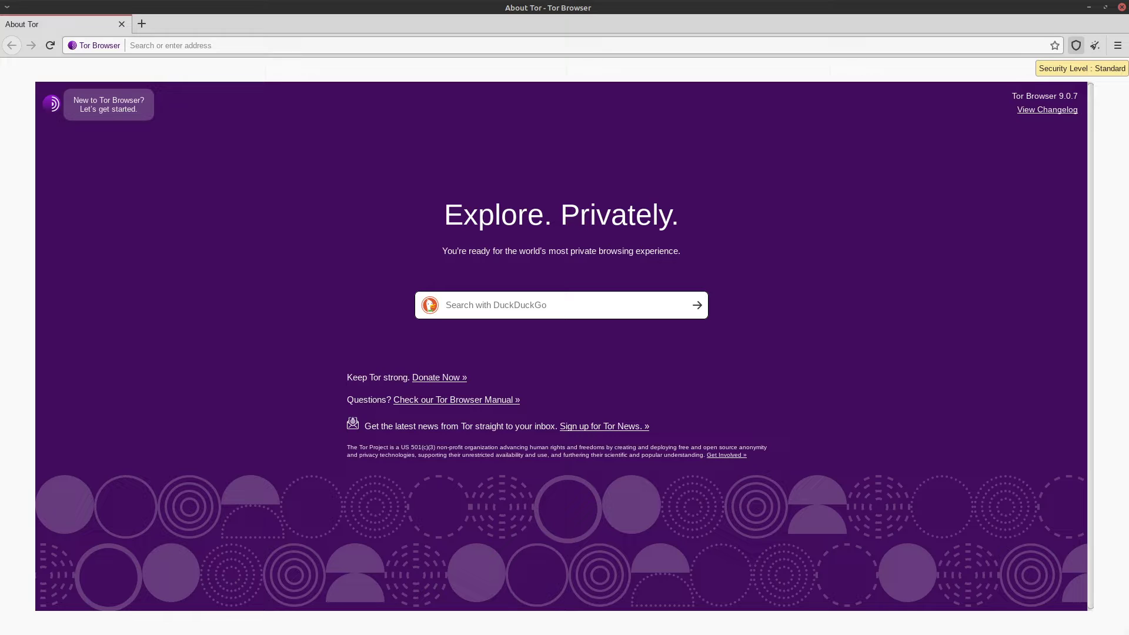
# Open Advanced Security Settings from the shield Security Level icon.
pyautogui.click(1075, 44)
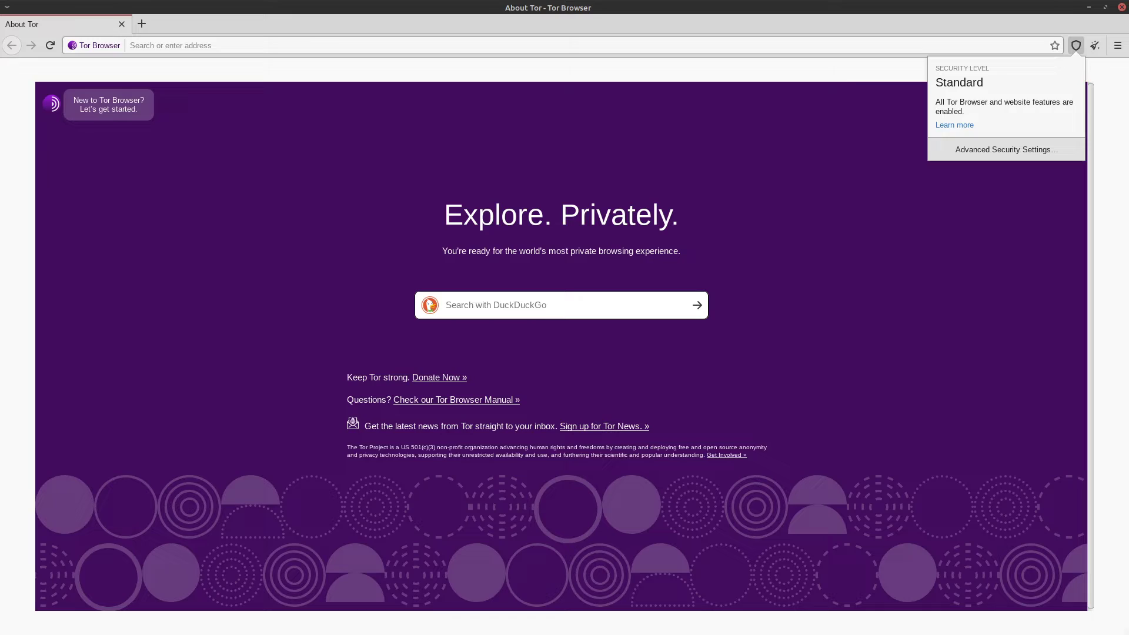
pyautogui.click(1005, 150)
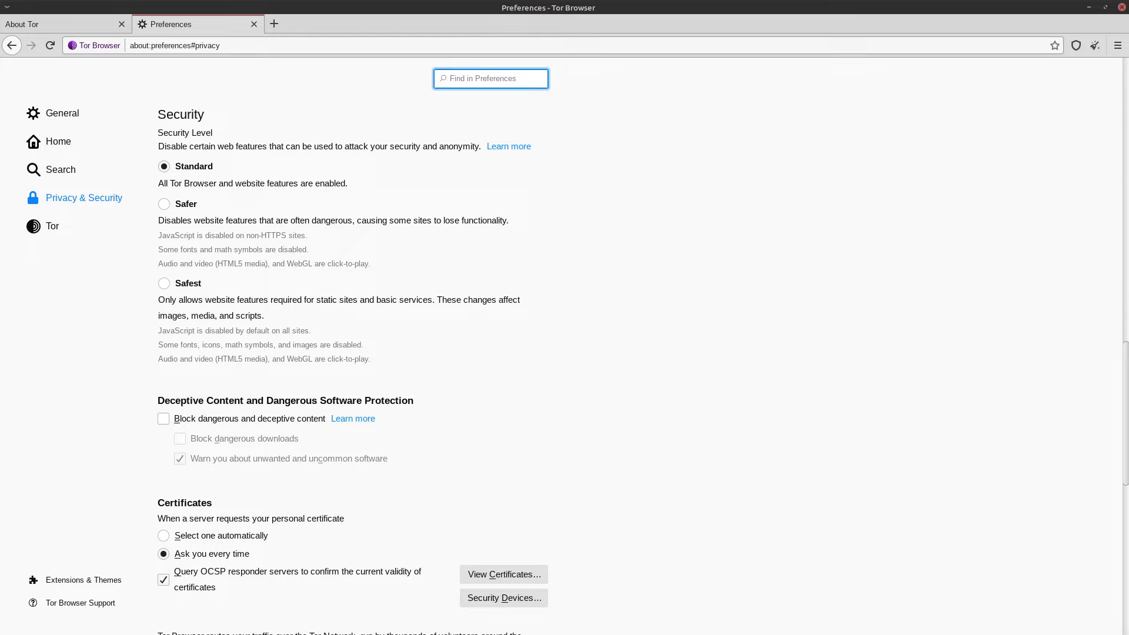
# Restore Tor Browser to a smaller window and open a new private tab.
pyautogui.click(490, 79)
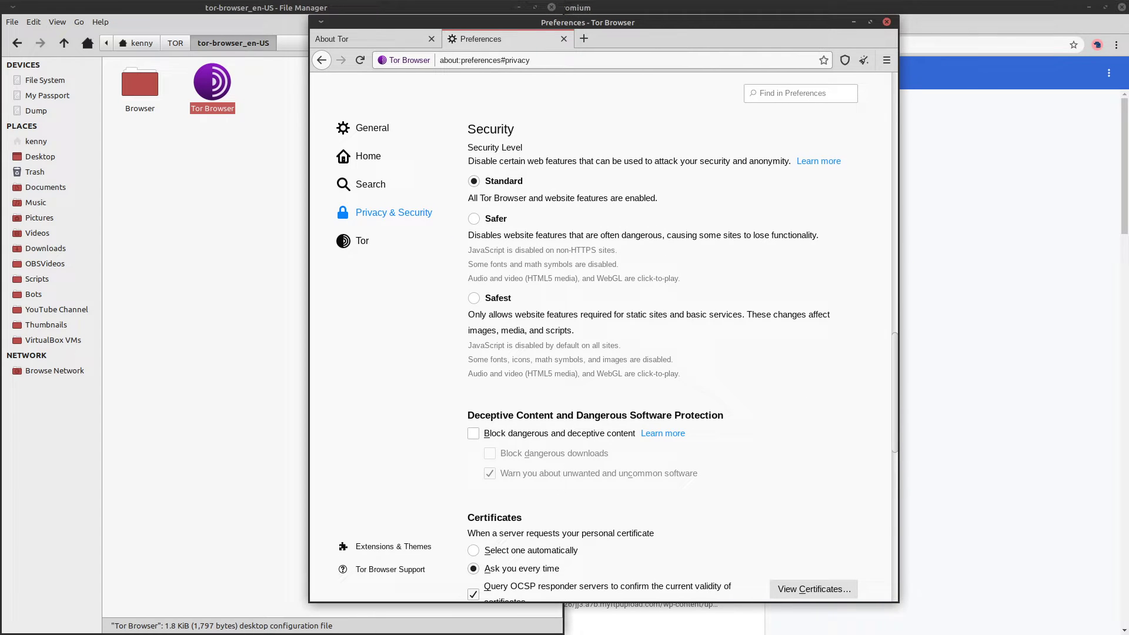
pyautogui.click(799, 93)
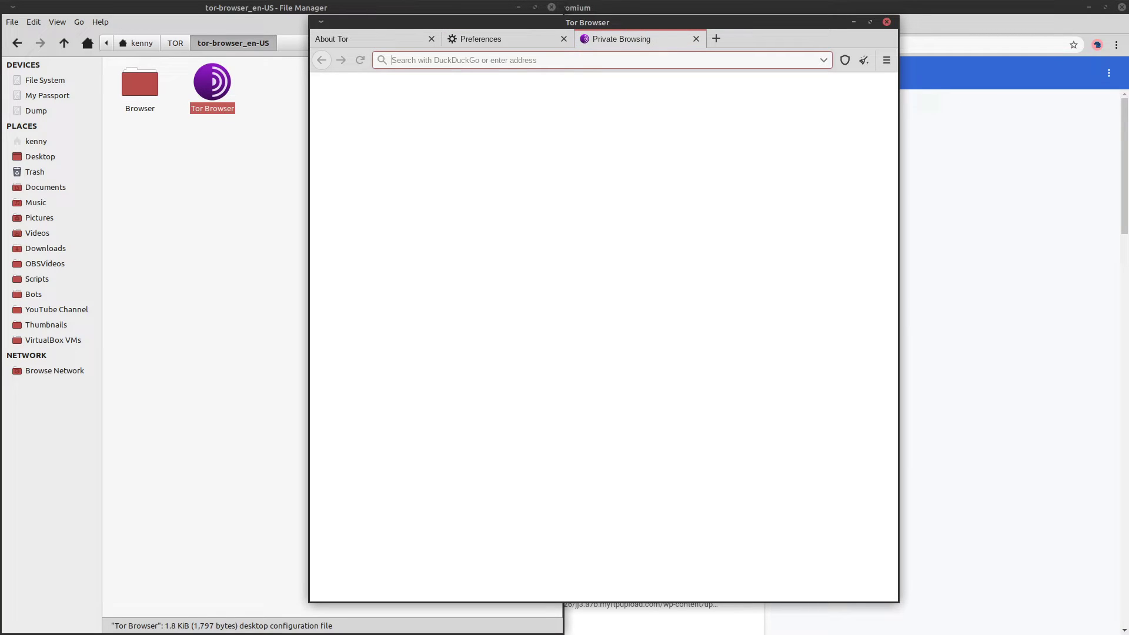
# Load ipleak.net to check for IP, WebRTC and DNS leaks, then open a new tab.
pyautogui.write('ipleak.net')
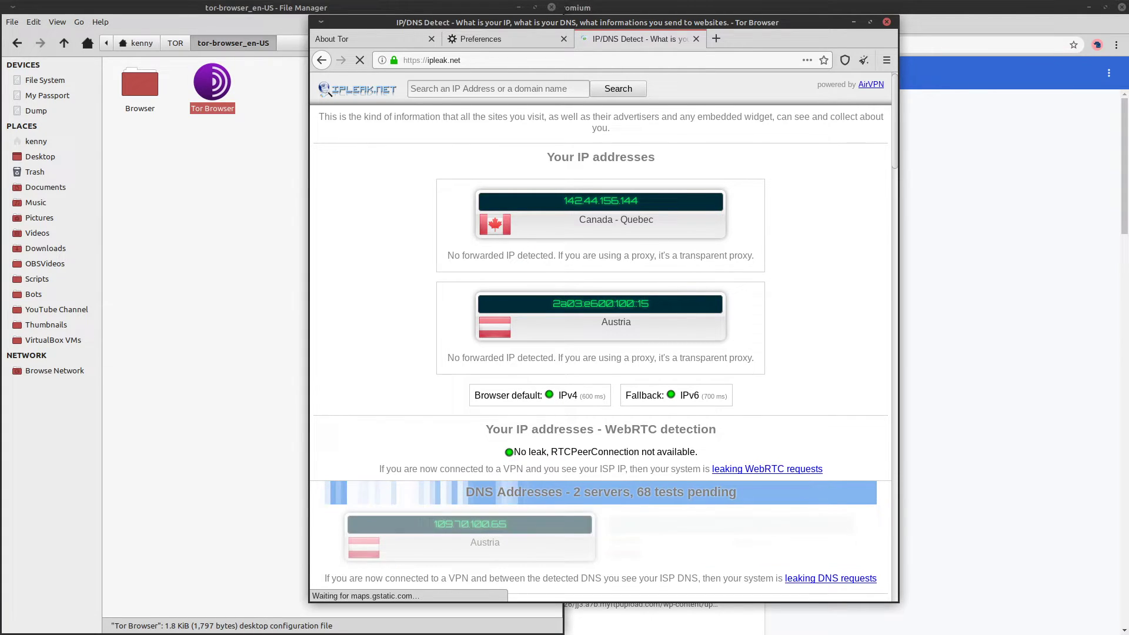
pyautogui.click(869, 23)
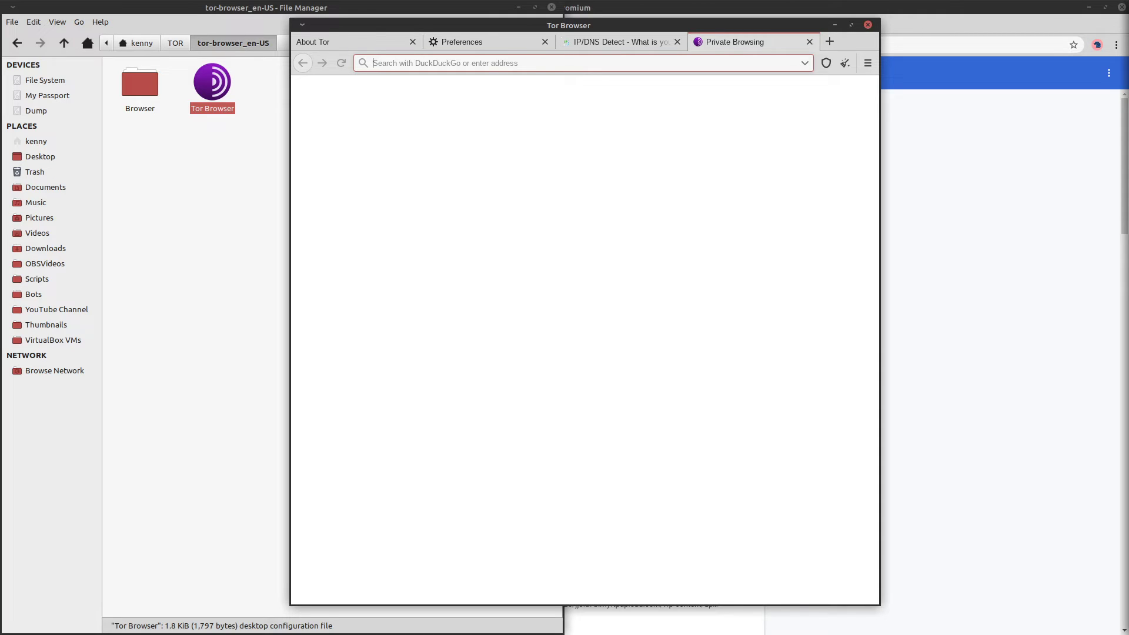
pyautogui.write('grass')
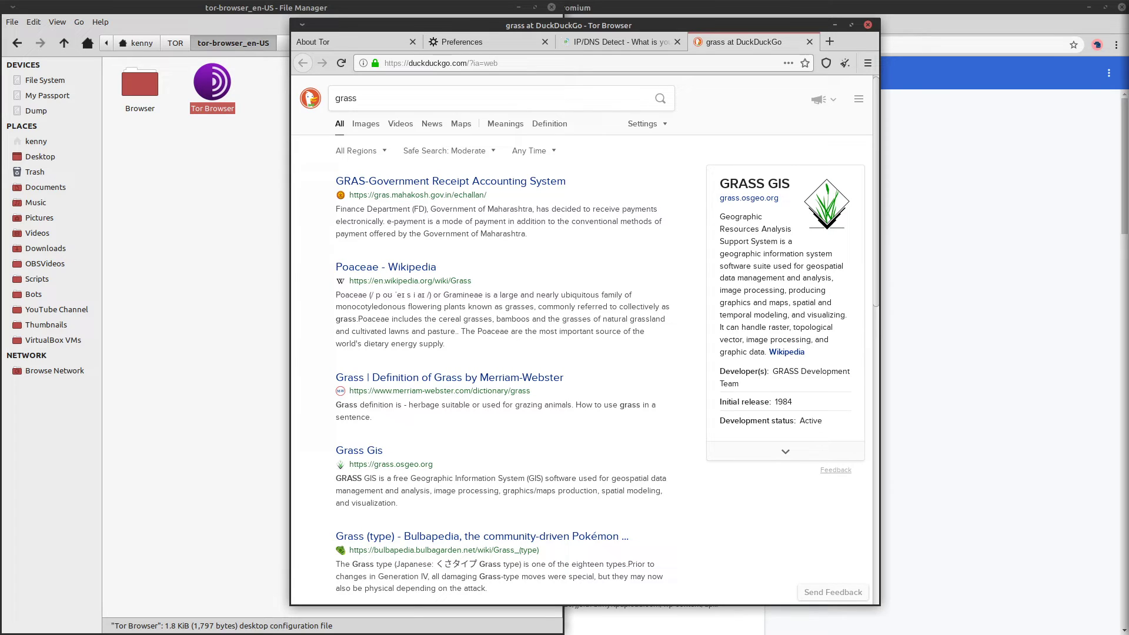
pyautogui.click(829, 42)
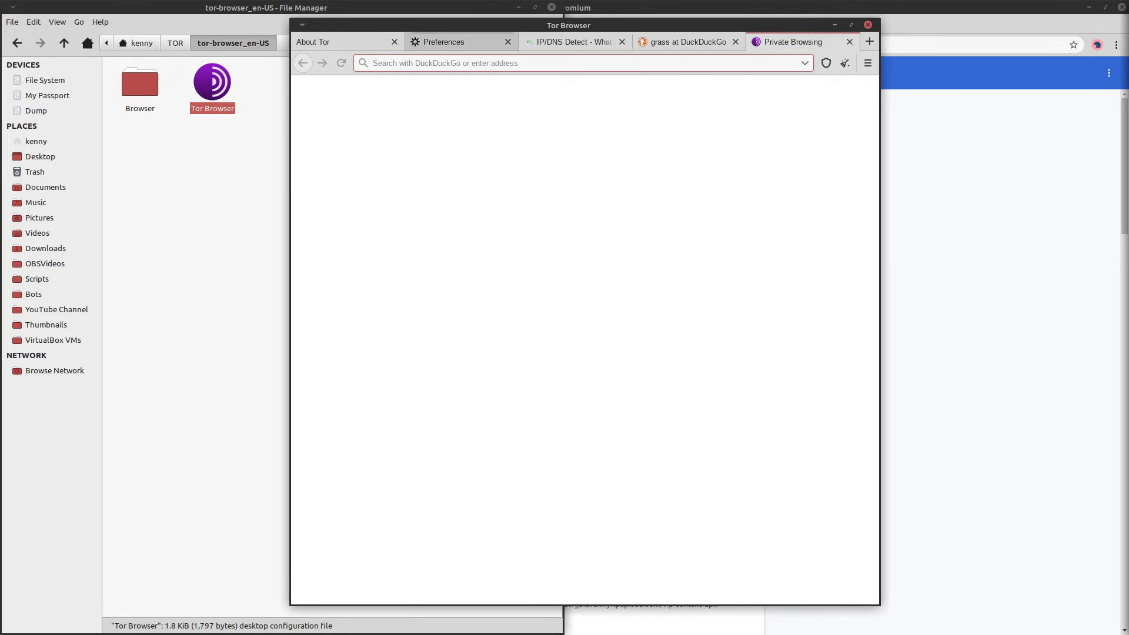
pyautogui.write('http://www.answerstedhctbek.onion/')
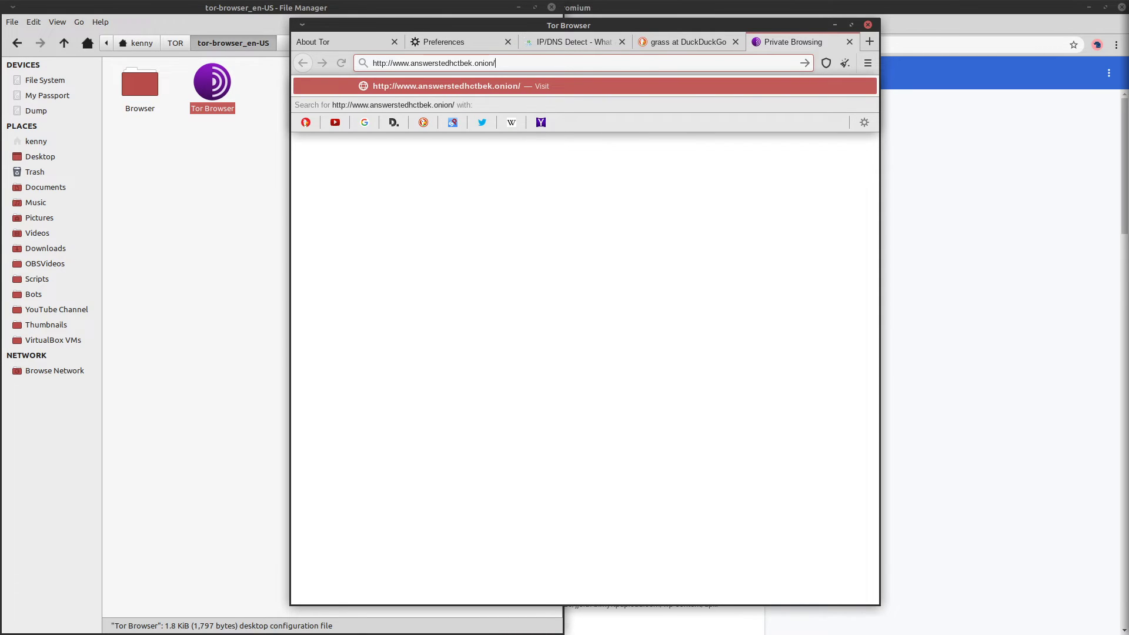